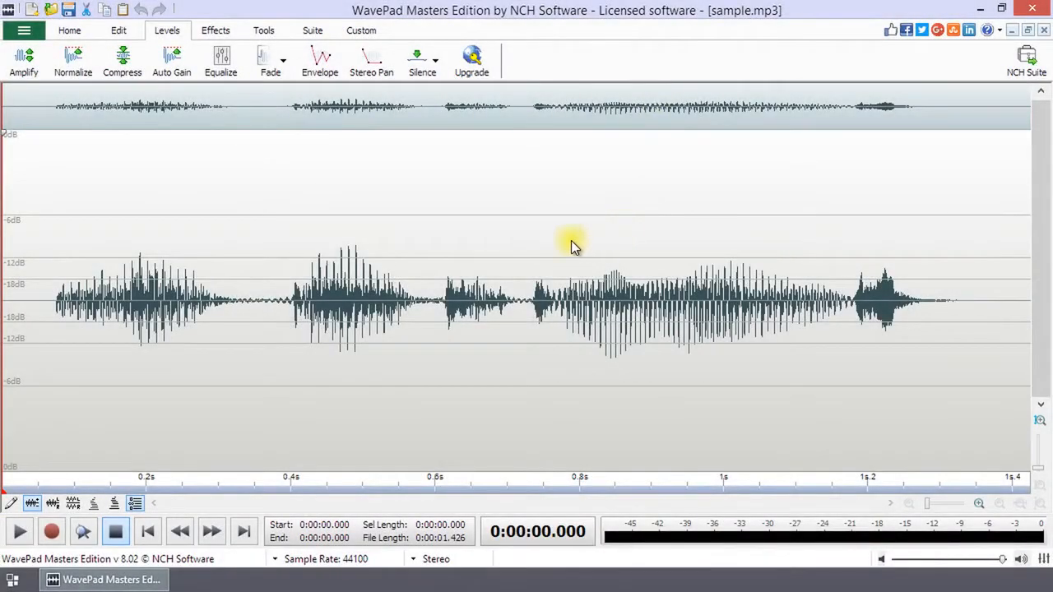
pyautogui.moveTo(41, 276)
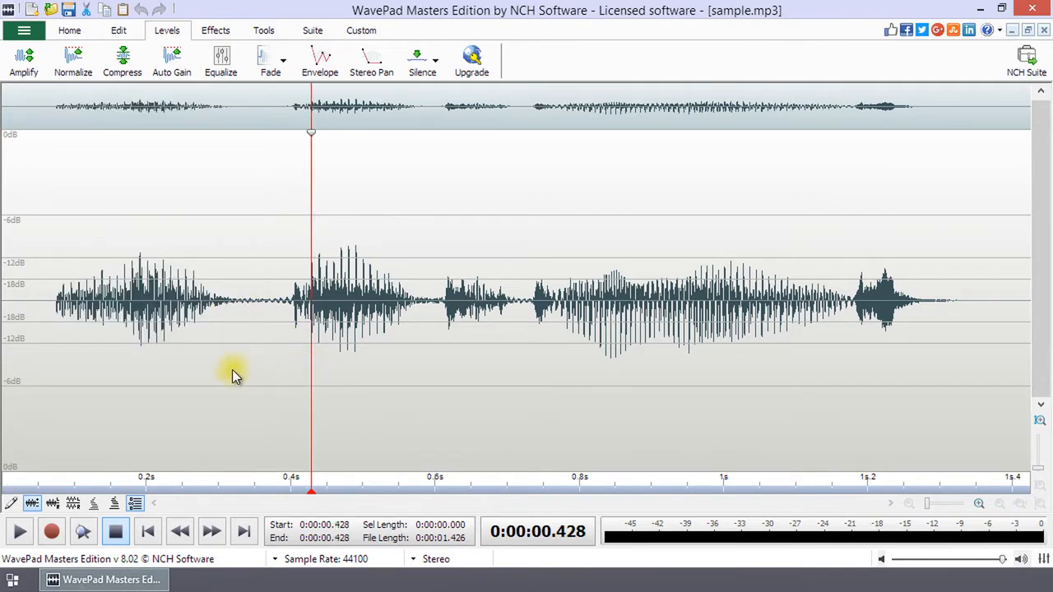
# Open and dismiss the waveform's edit menu, leaving the position at 1.217 seconds with nothing selected.
pyautogui.rightClick(234, 372)
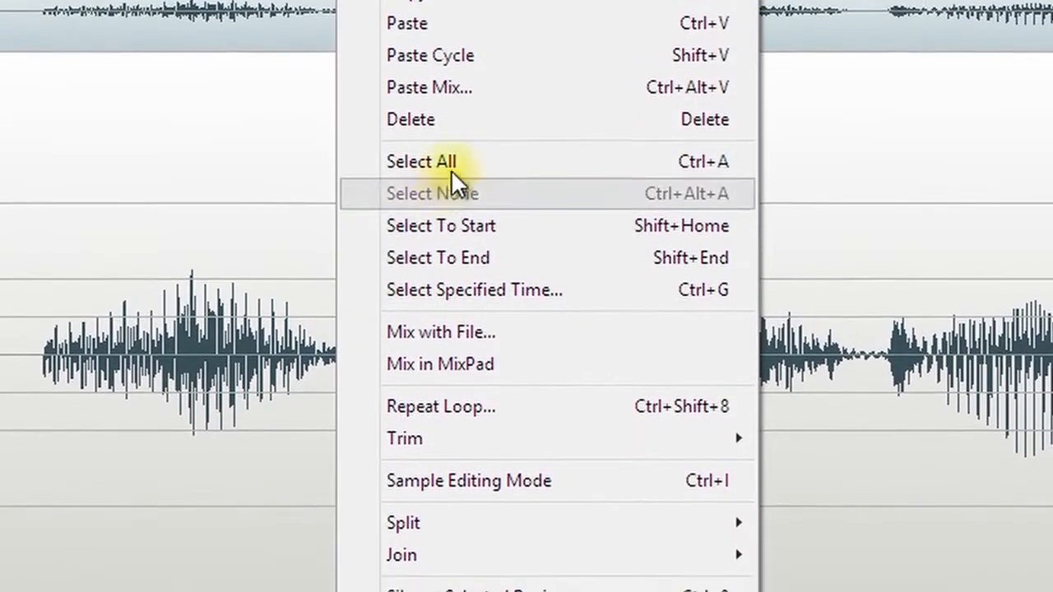
pyautogui.click(421, 162)
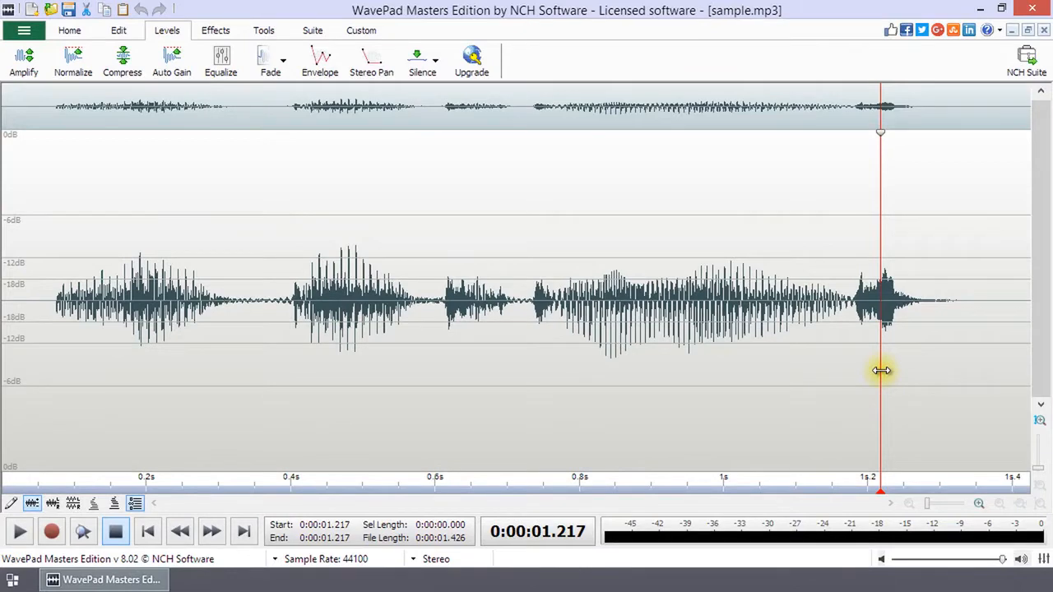
pyautogui.moveTo(142, 370)
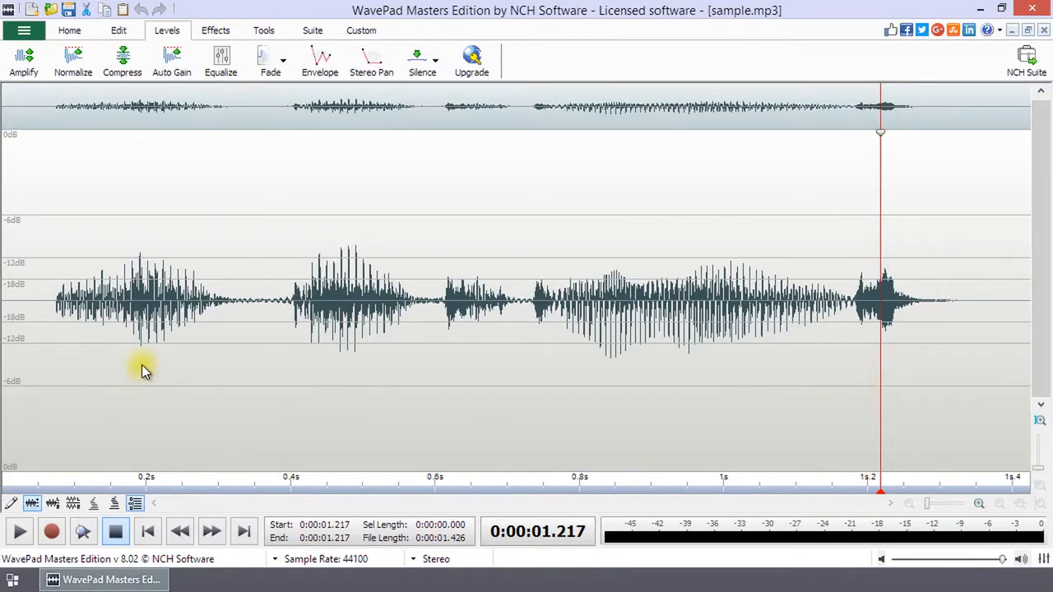
pyautogui.moveTo(148, 369)
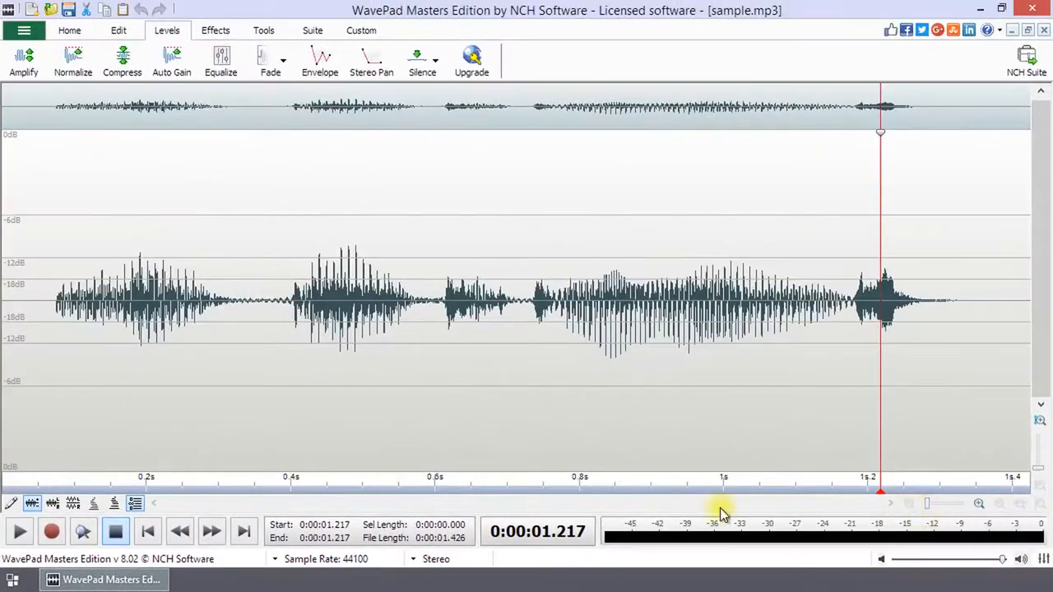
pyautogui.moveTo(41, 320)
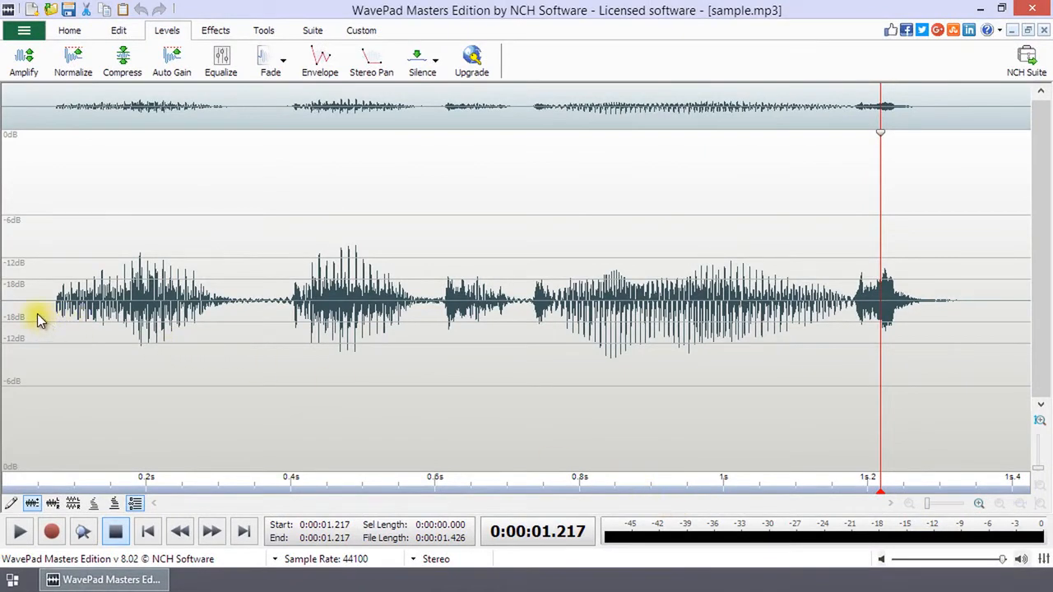
# Start a selection near 0.064 seconds at the beginning of the waveform.
pyautogui.click(43, 313)
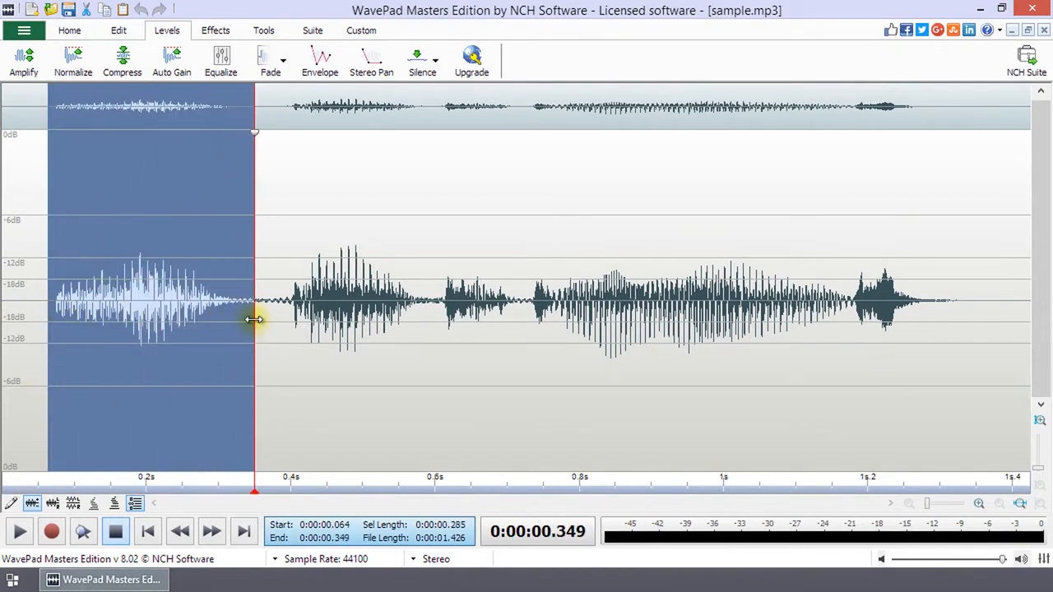
pyautogui.moveTo(368, 360)
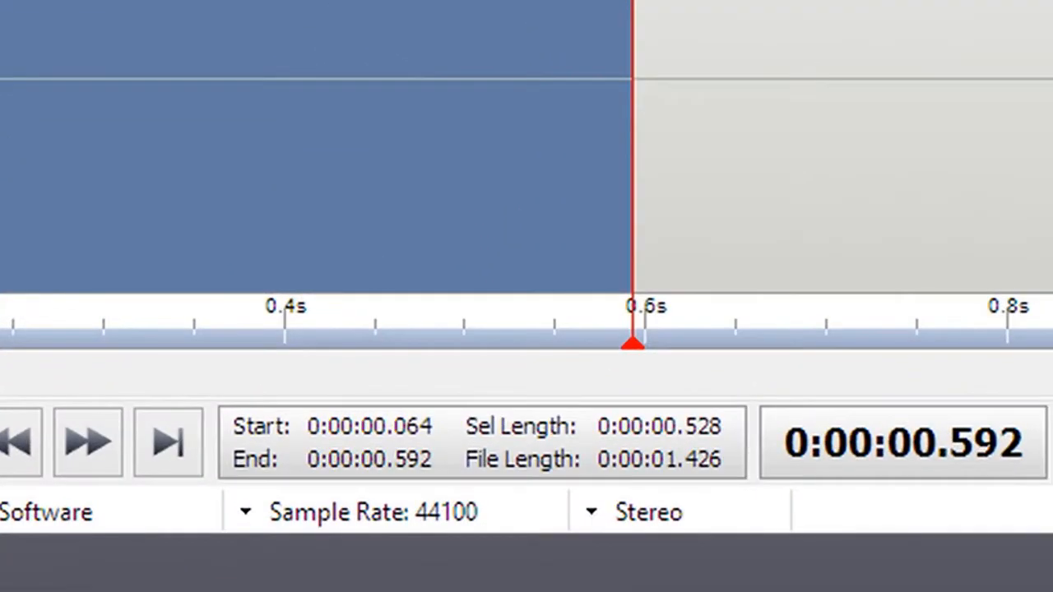
pyautogui.moveTo(729, 461)
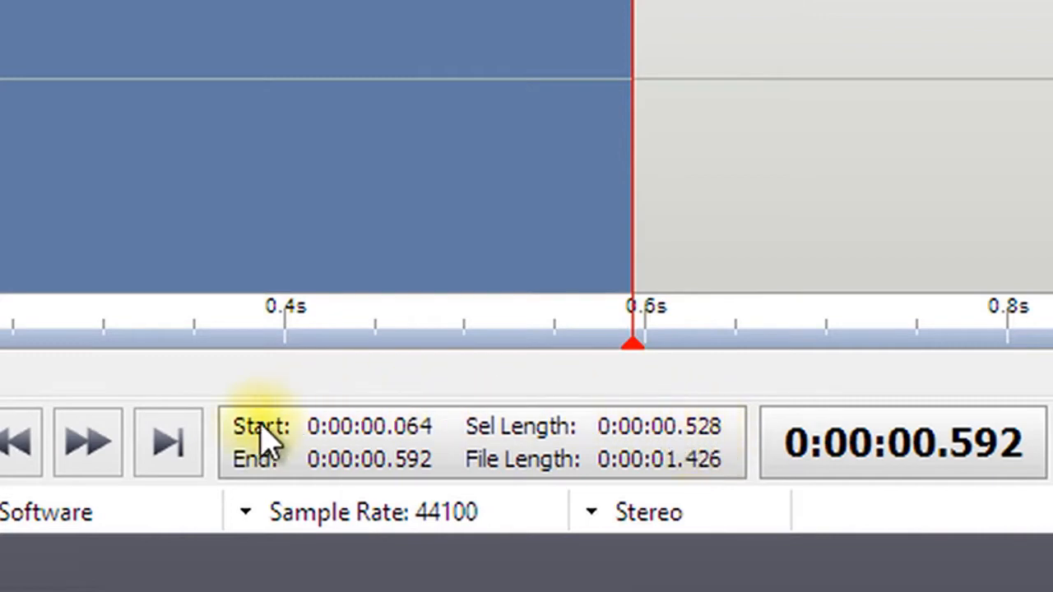
pyautogui.moveTo(321, 395)
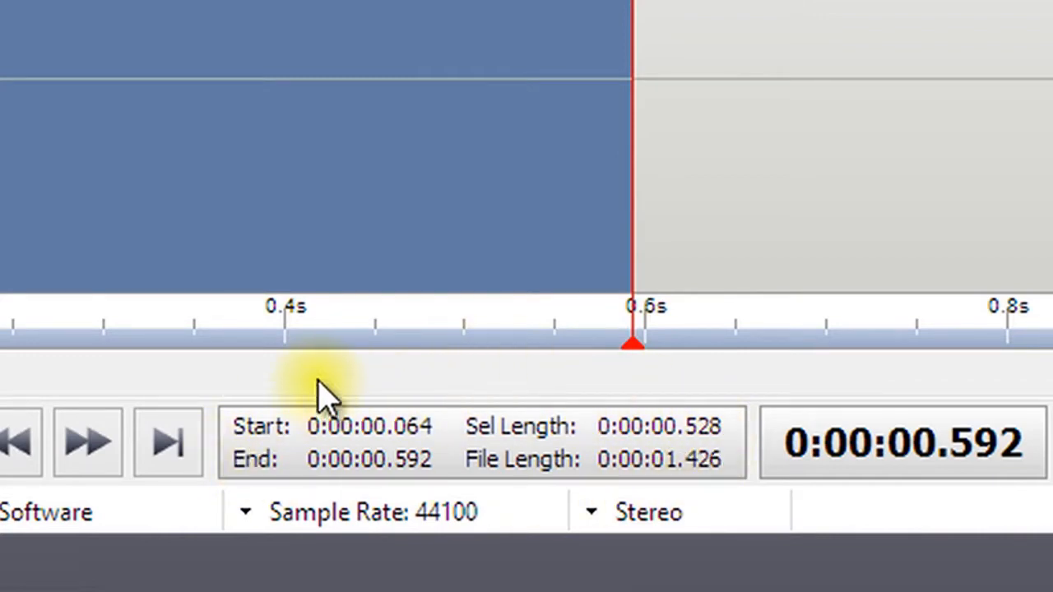
pyautogui.moveTo(272, 452)
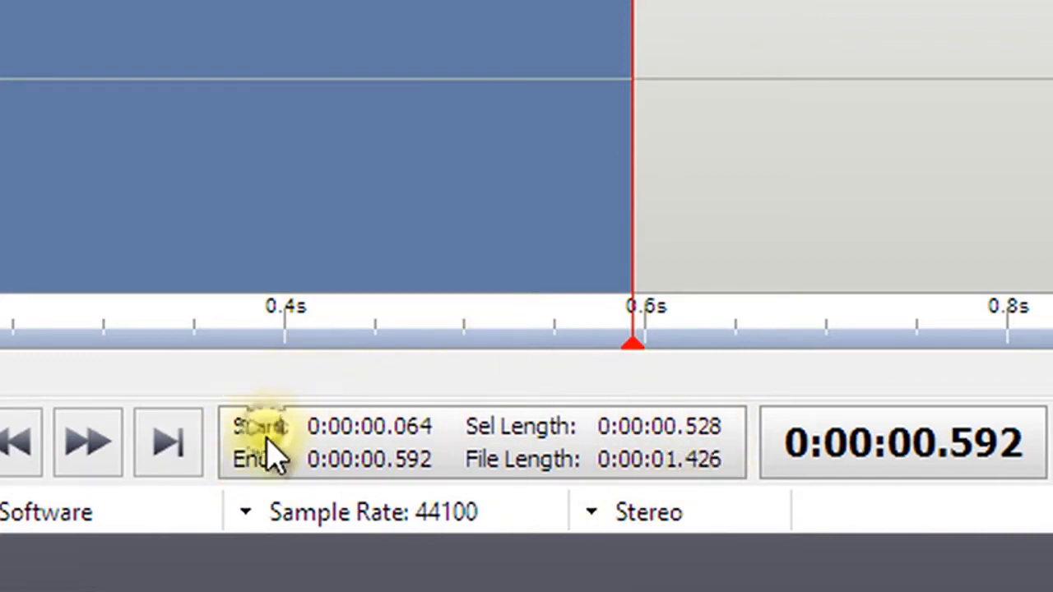
pyautogui.moveTo(477, 437)
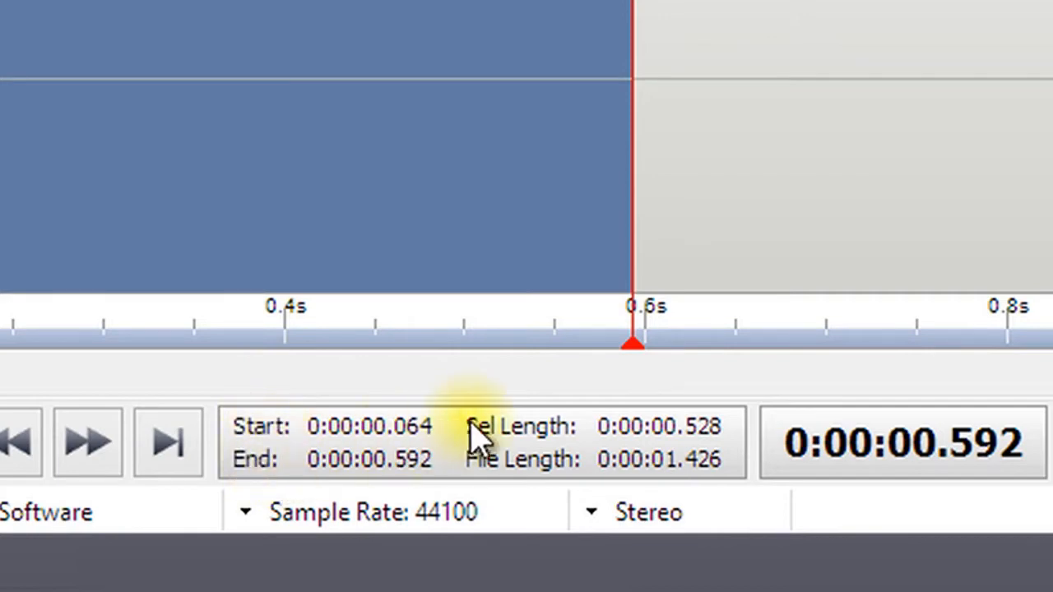
pyautogui.moveTo(724, 387)
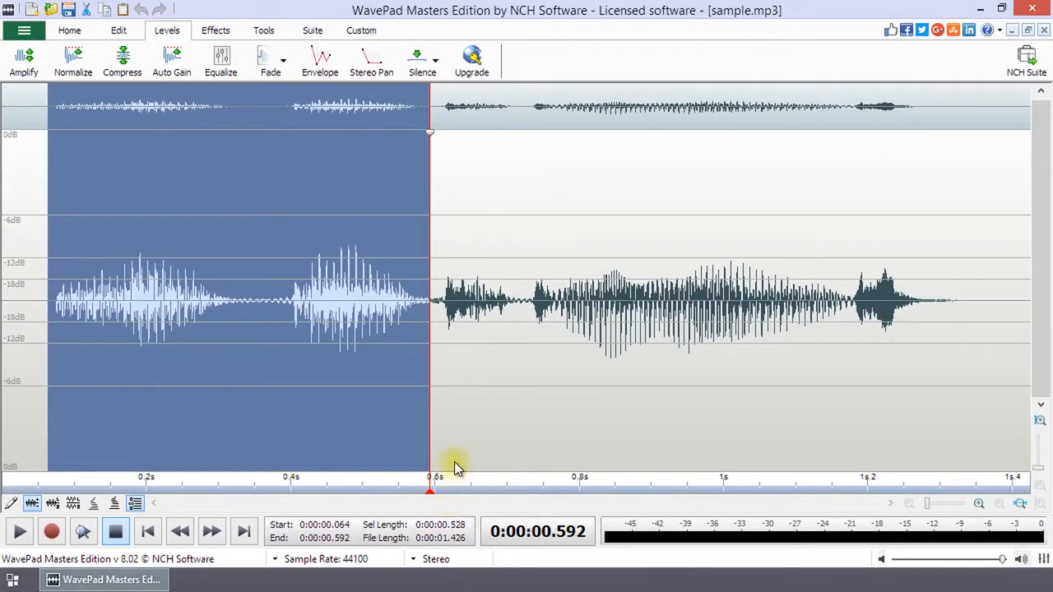
pyautogui.moveTo(354, 416)
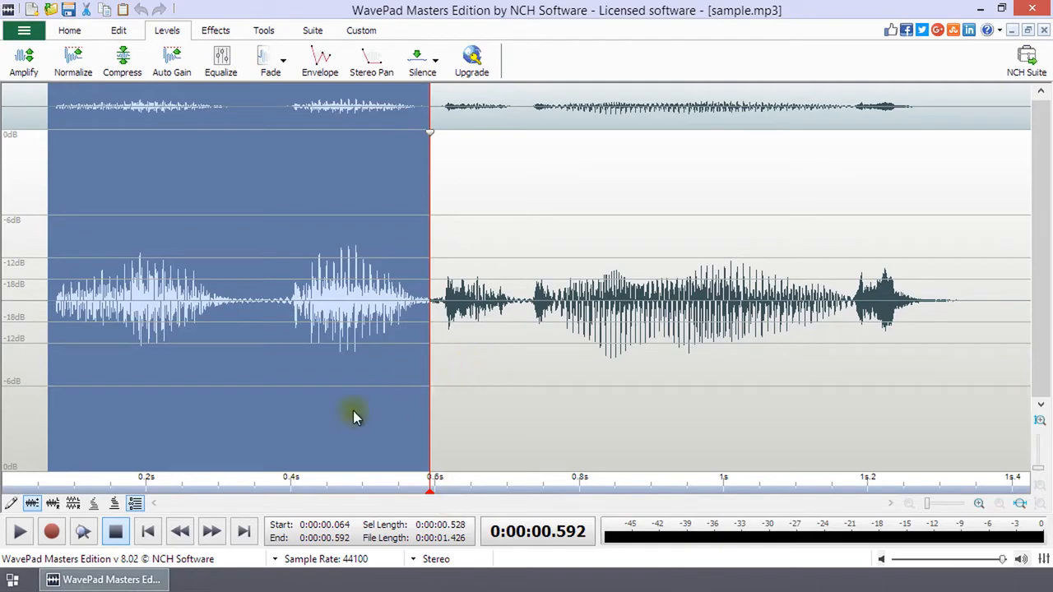
pyautogui.moveTo(20, 532)
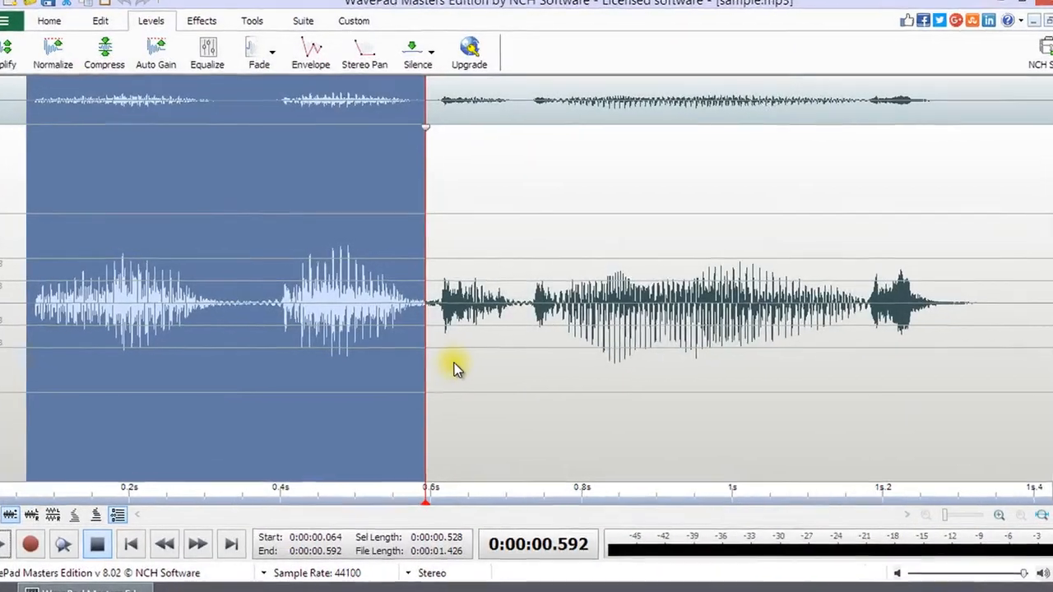
# Select all of sample.mp3 (0 to 1.426 s) using the edit menu's Select All and Ctrl+A.
pyautogui.rightClick(456, 368)
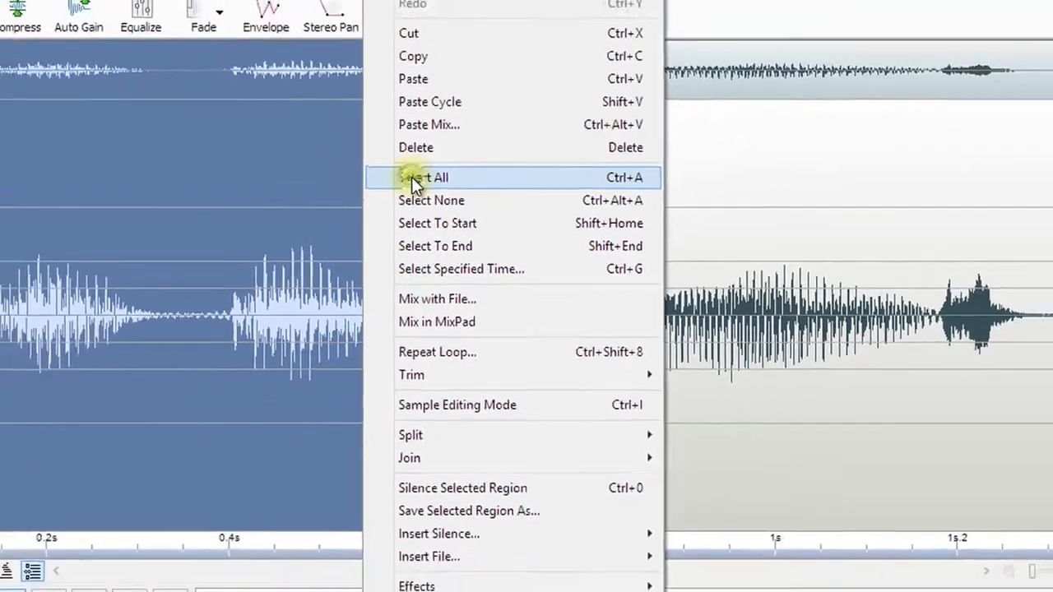
pyautogui.click(423, 177)
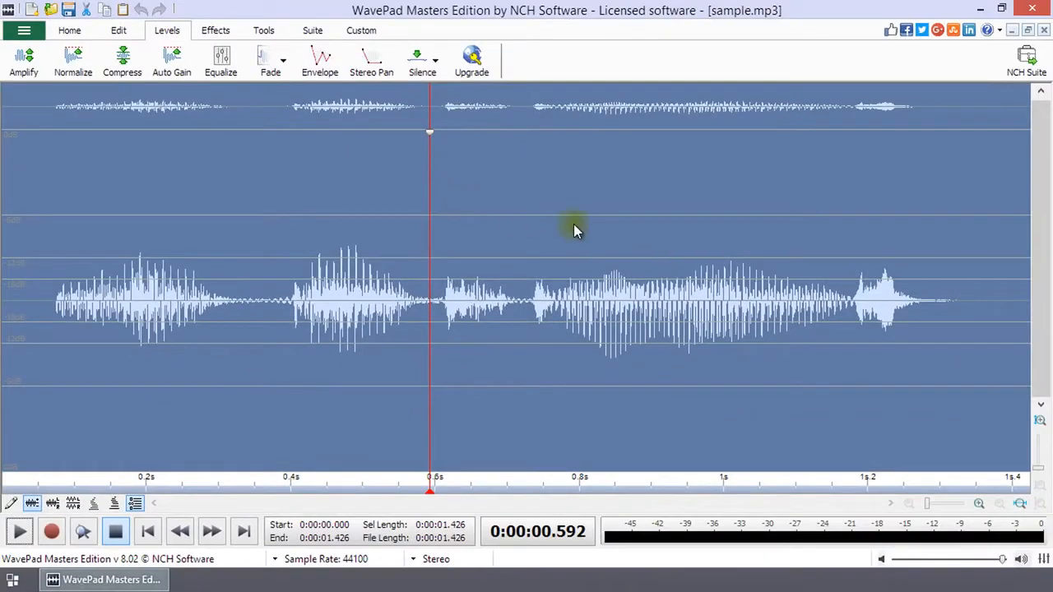
pyautogui.press('ctrl+a')
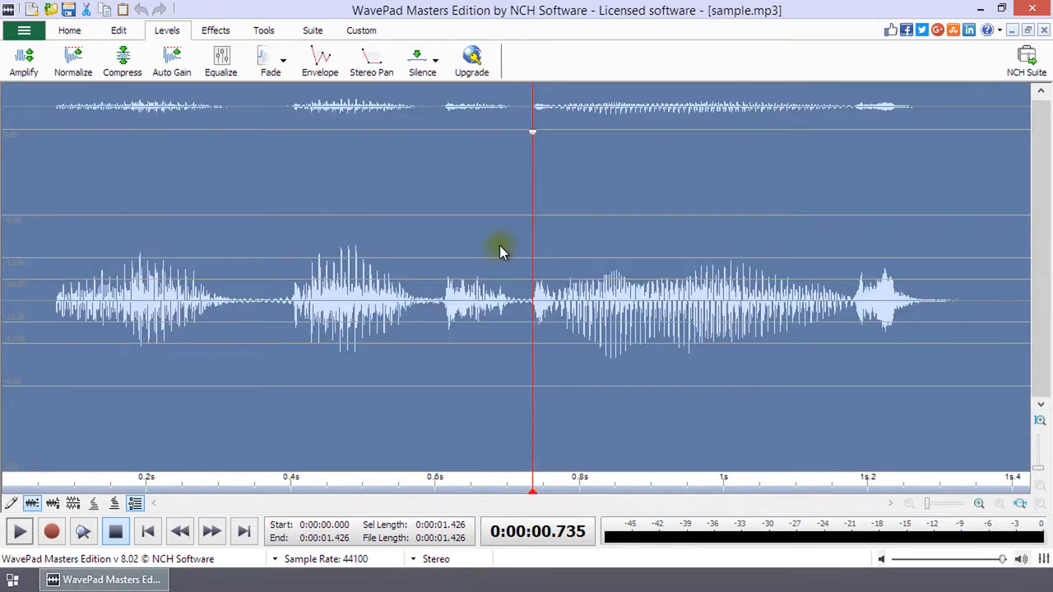
pyautogui.moveTo(232, 166)
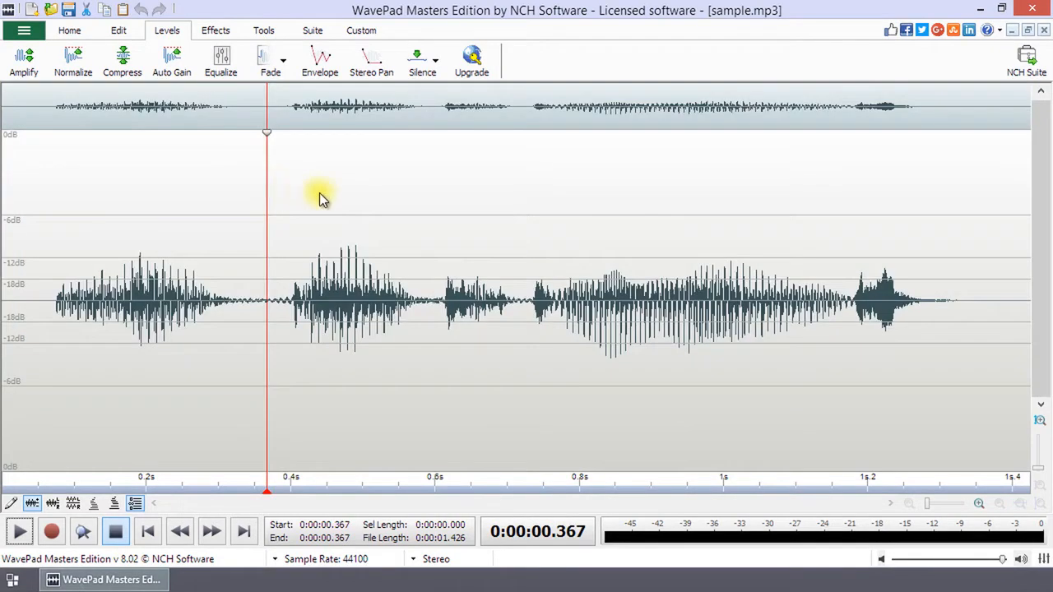
# Select from 0.592 seconds to the end of the file (0.833 s), then reopen the edit menu.
pyautogui.rightClick(453, 231)
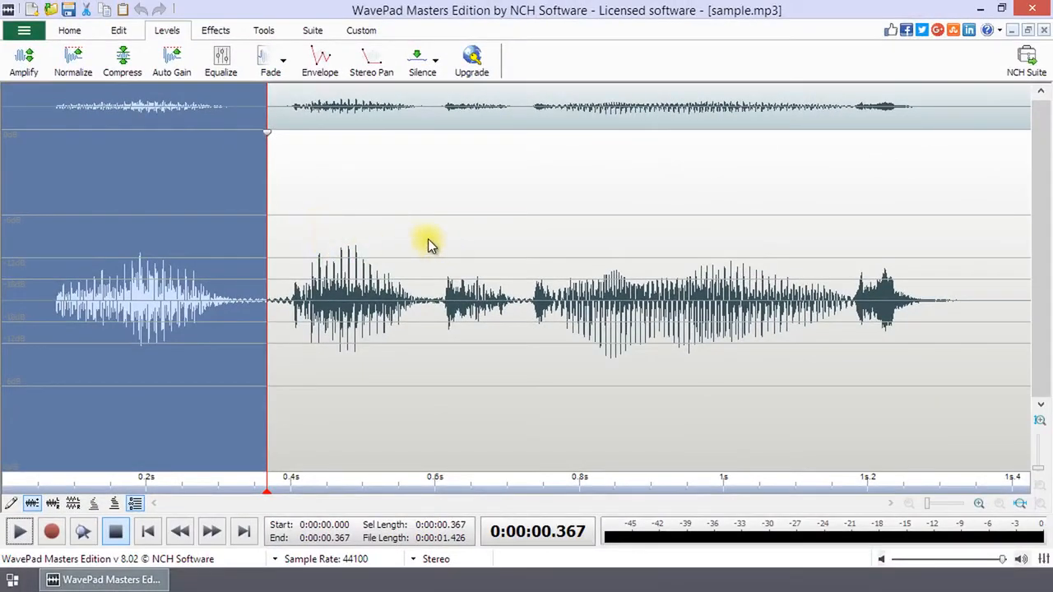
pyautogui.rightClick(428, 245)
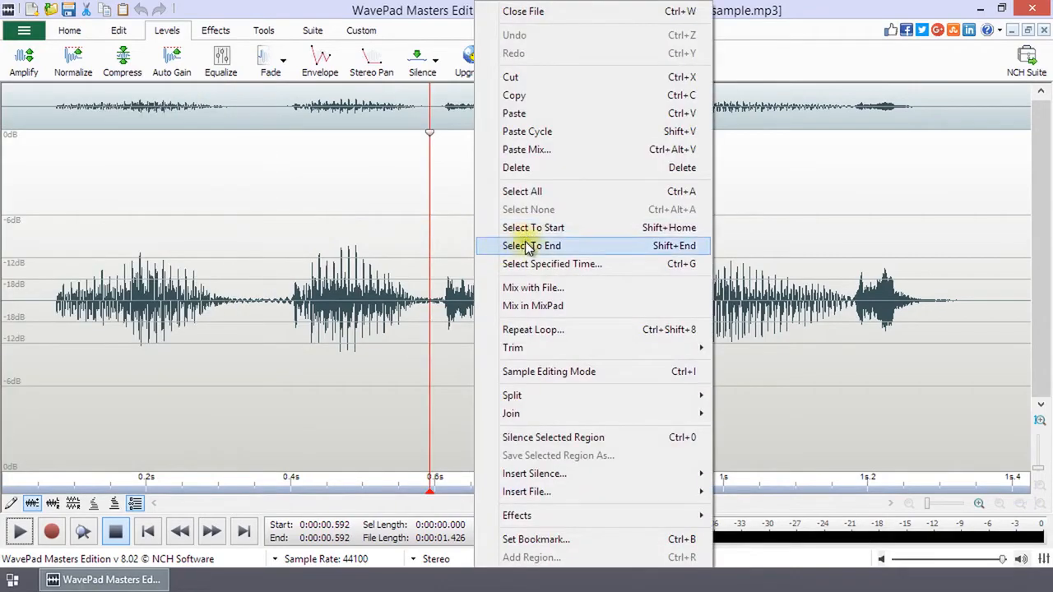
pyautogui.click(532, 245)
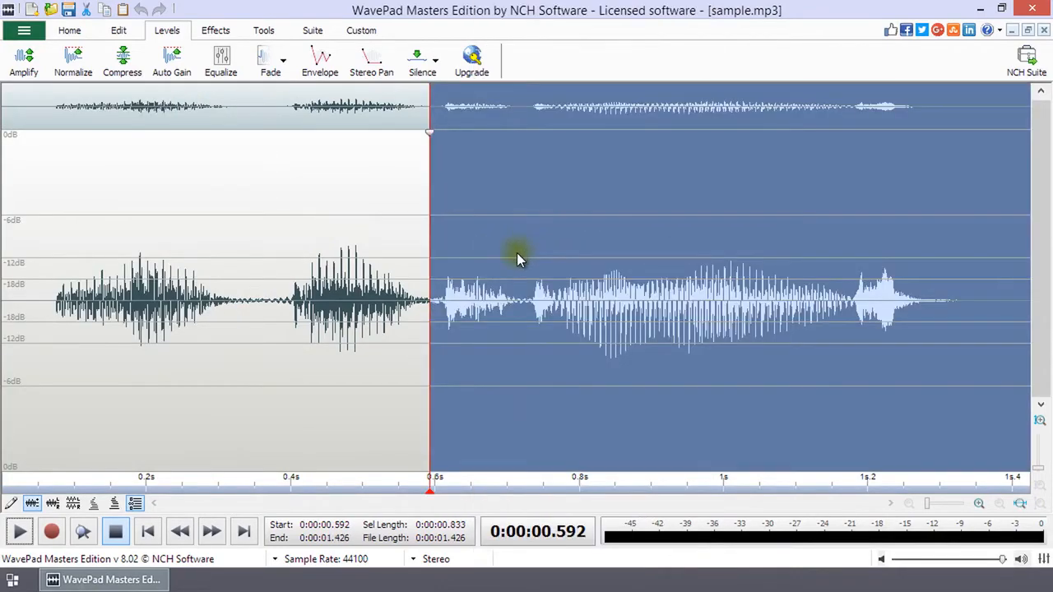
pyautogui.rightClick(518, 260)
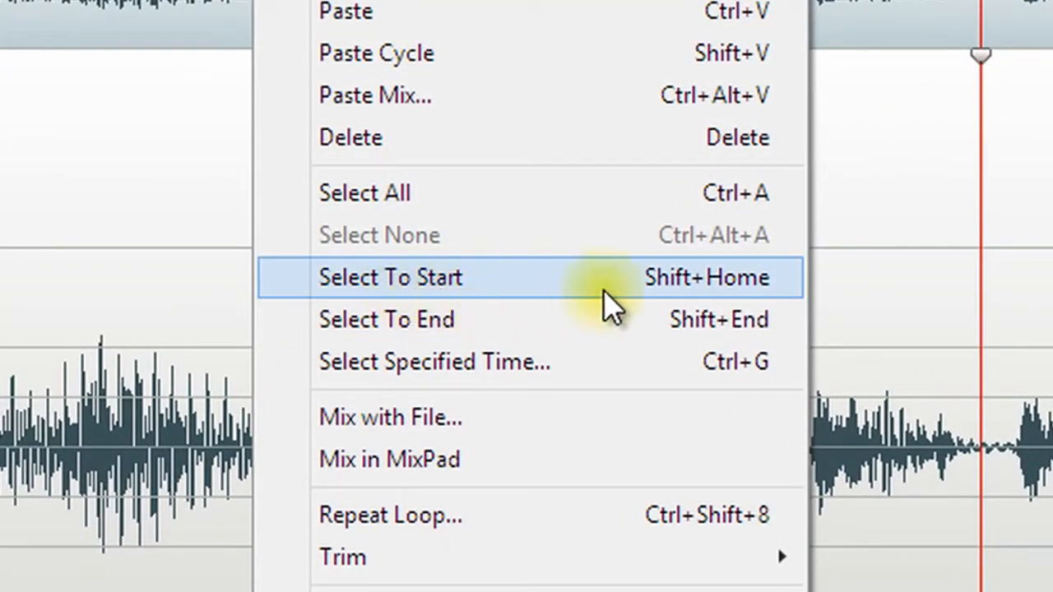
pyautogui.moveTo(658, 313)
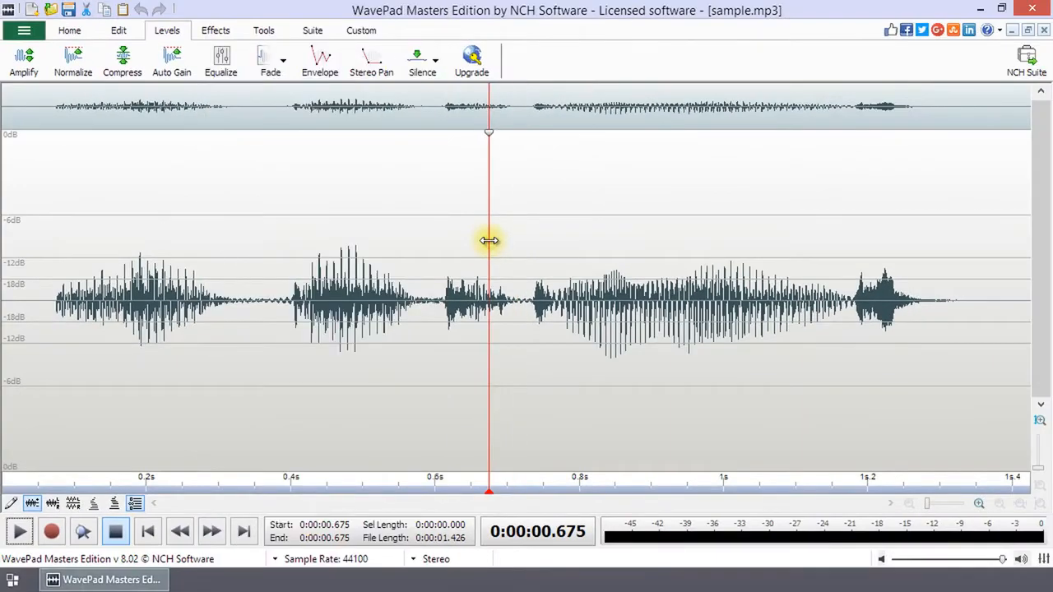
pyautogui.moveTo(398, 299)
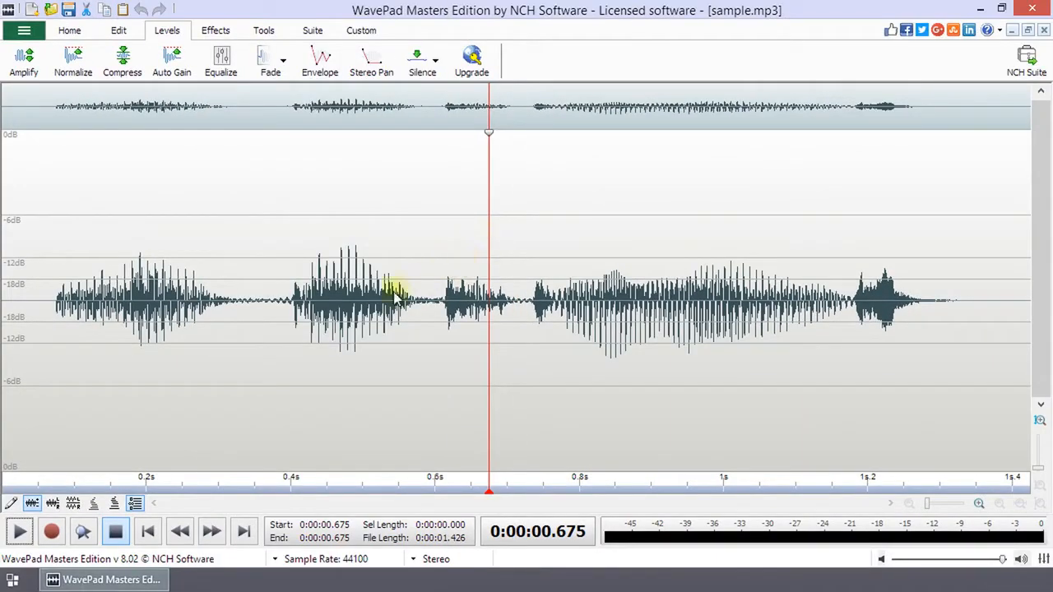
pyautogui.moveTo(271, 345)
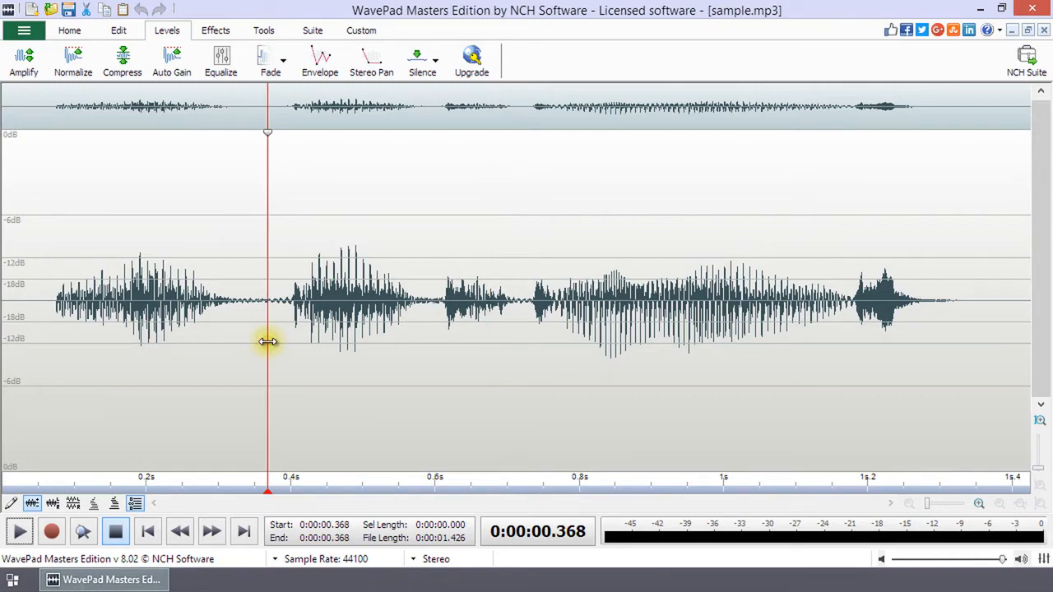
pyautogui.moveTo(281, 329)
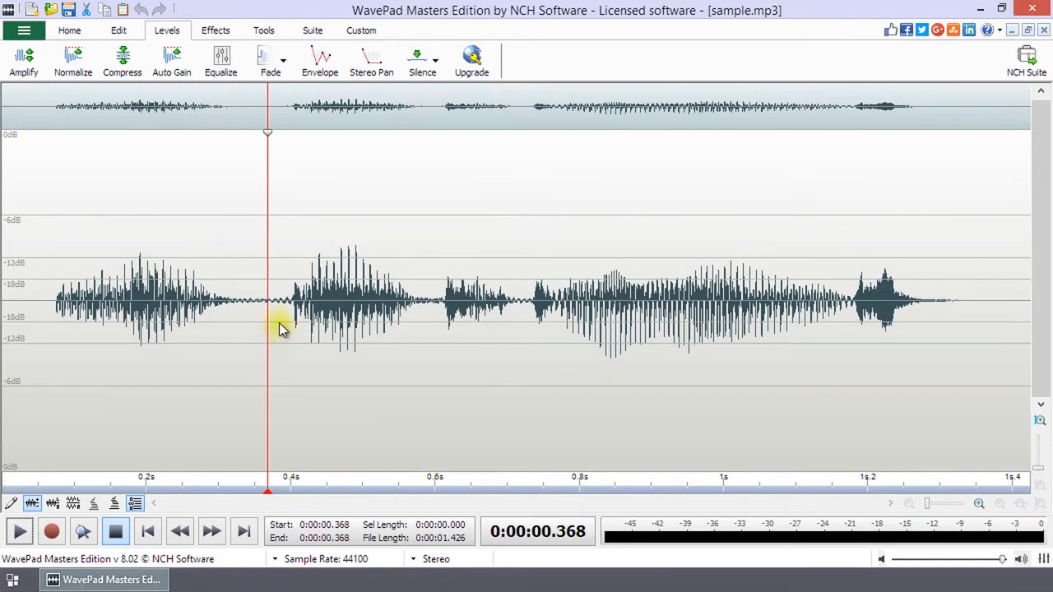
# Open the waveform's edit menu at 0.368 seconds.
pyautogui.rightClick(279, 325)
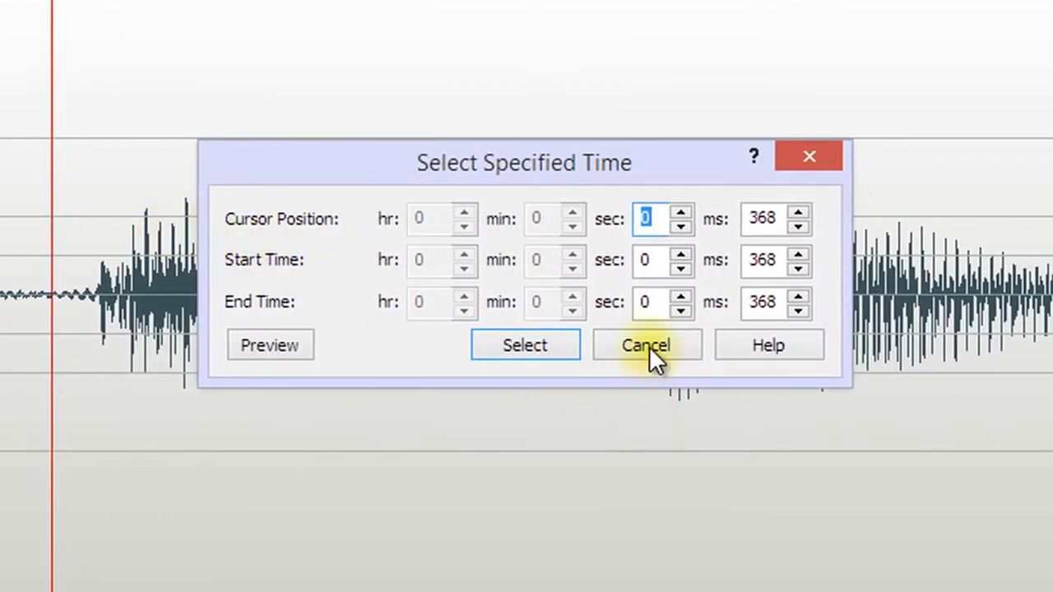
# Raise the cursor seconds value to 1 and back to 0, keeping 0.368 seconds.
pyautogui.click(680, 212)
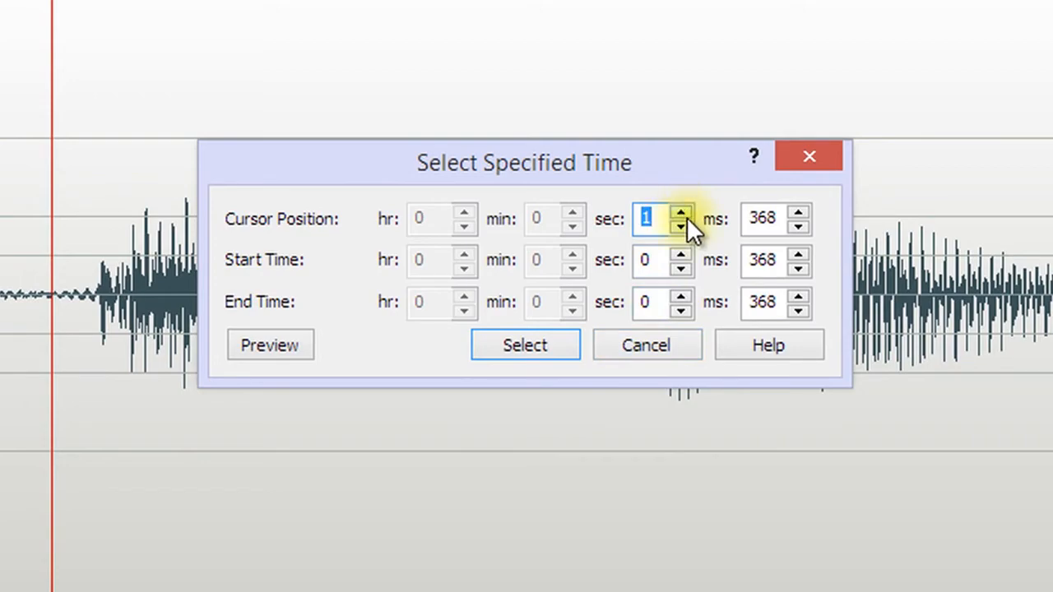
pyautogui.click(682, 225)
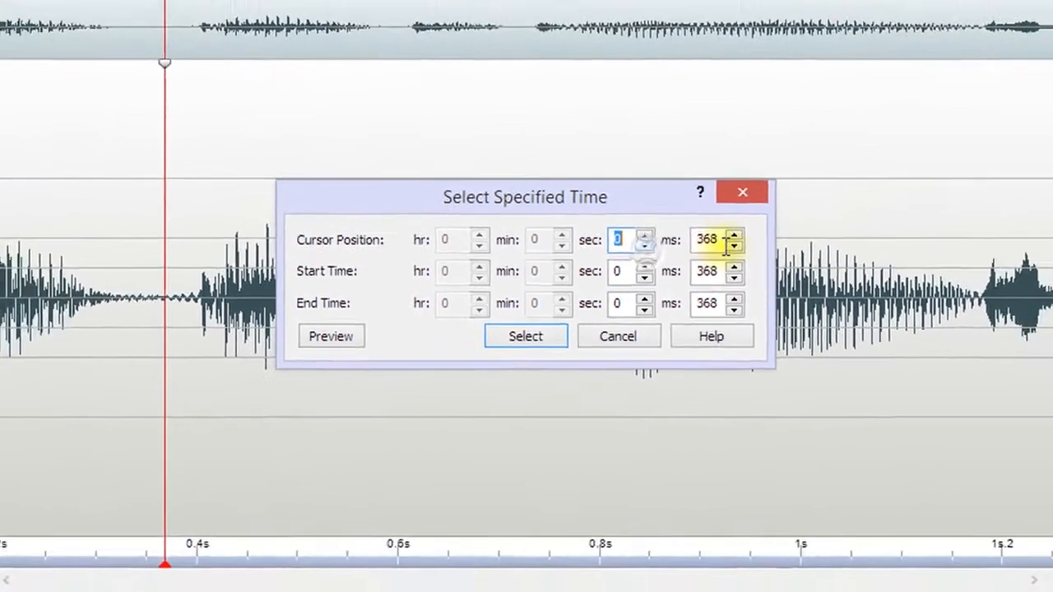